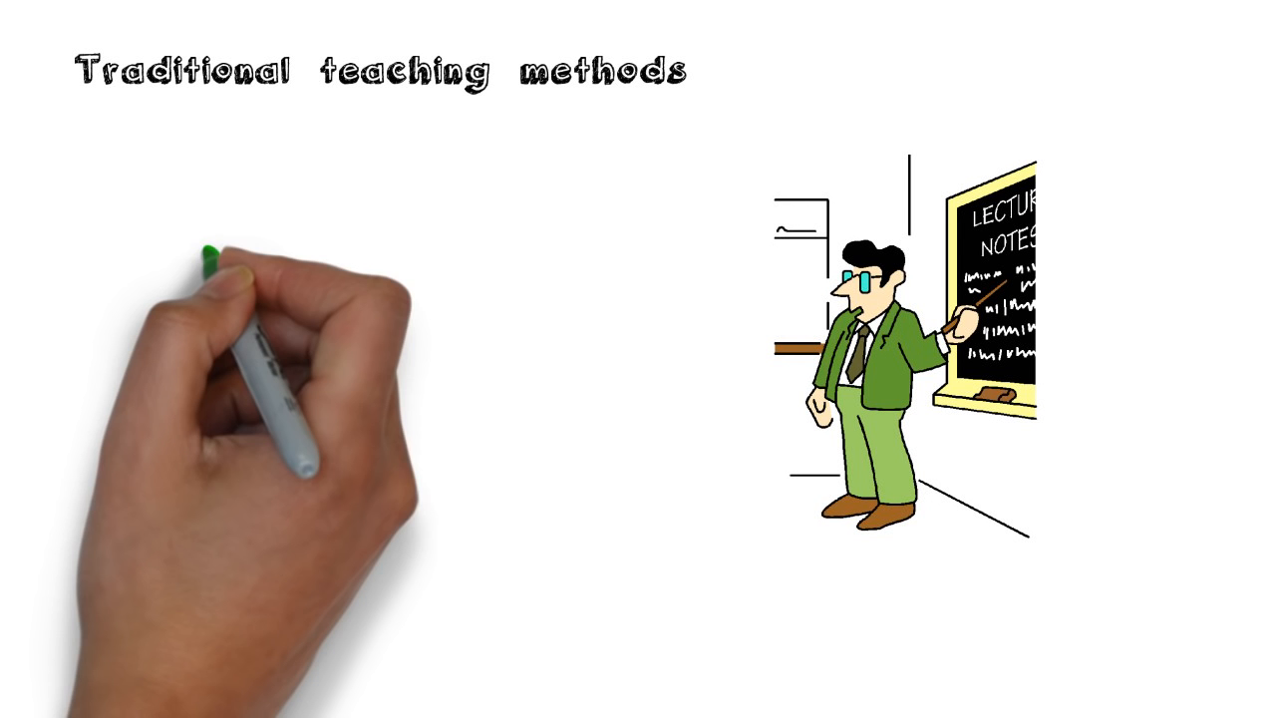
{"action": "type", "text": "TEACHER PROVIDES A"}
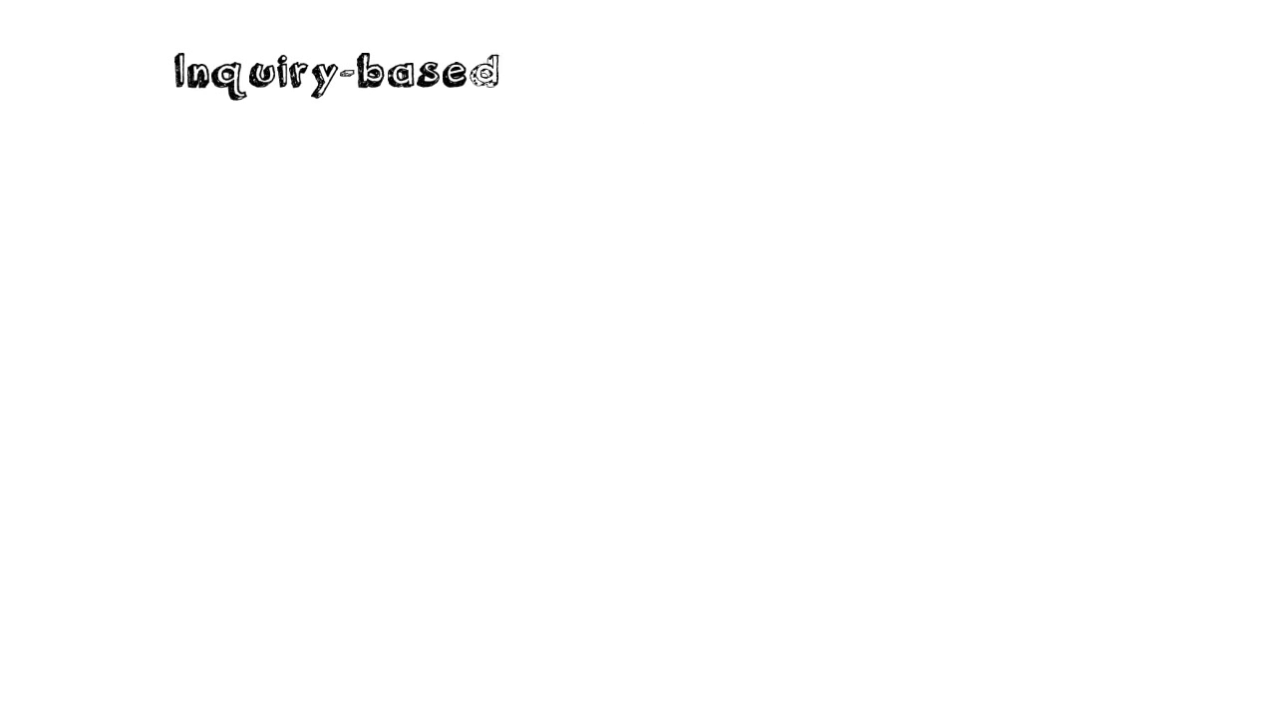
{"action": "type", "text": "learning (IBL)"}
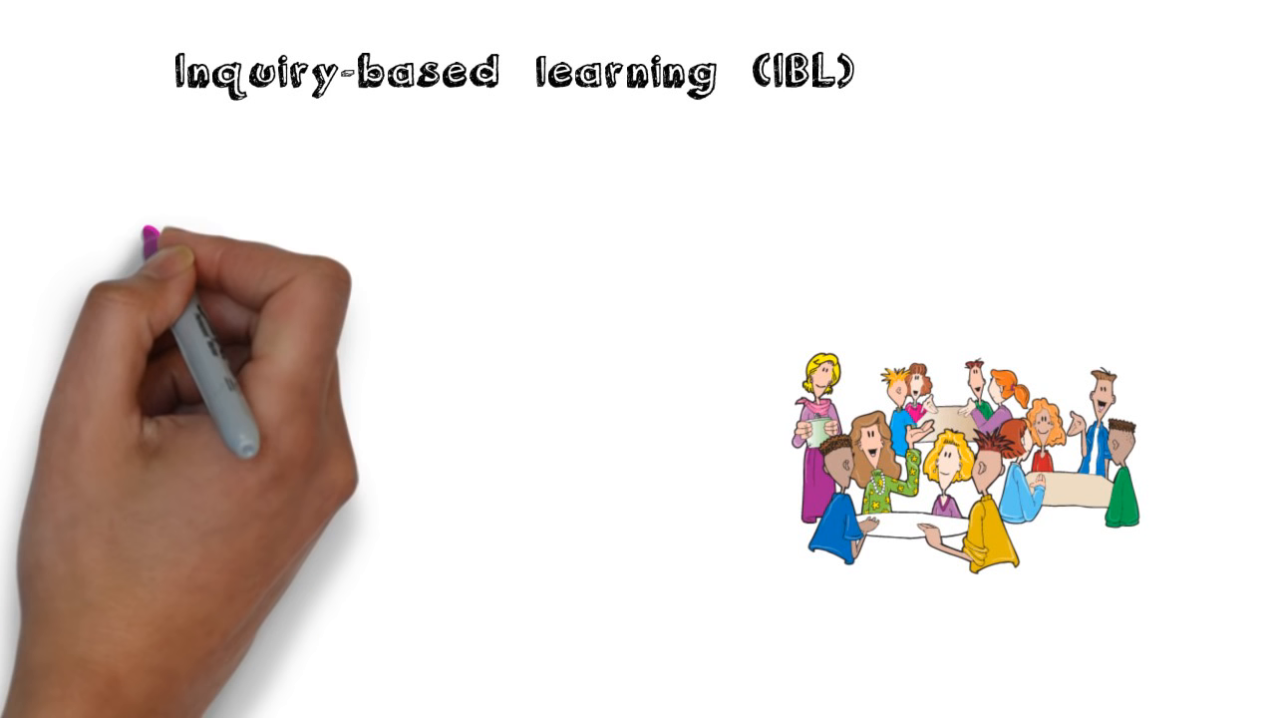
{"action": "type", "text": "CONSTRUCTIVIST THEORY"}
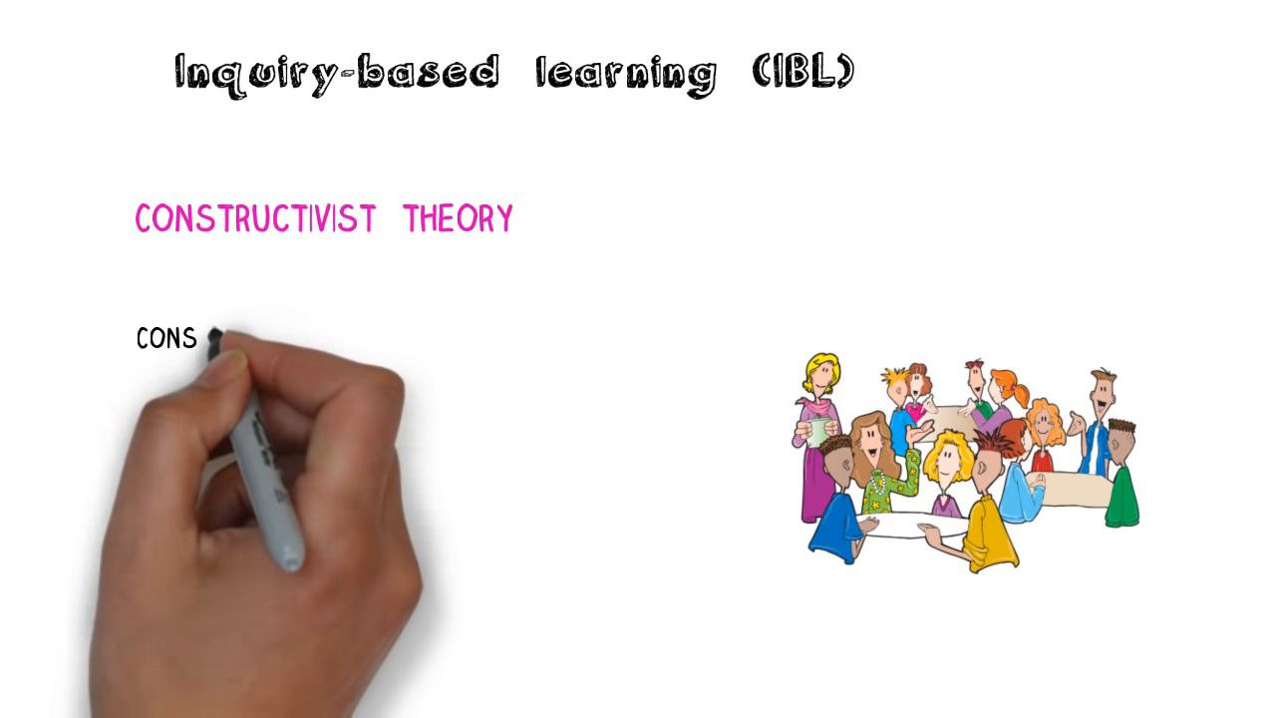
{"action": "type", "text": "CONSTRUCT OWN KNOWLEDGE"}
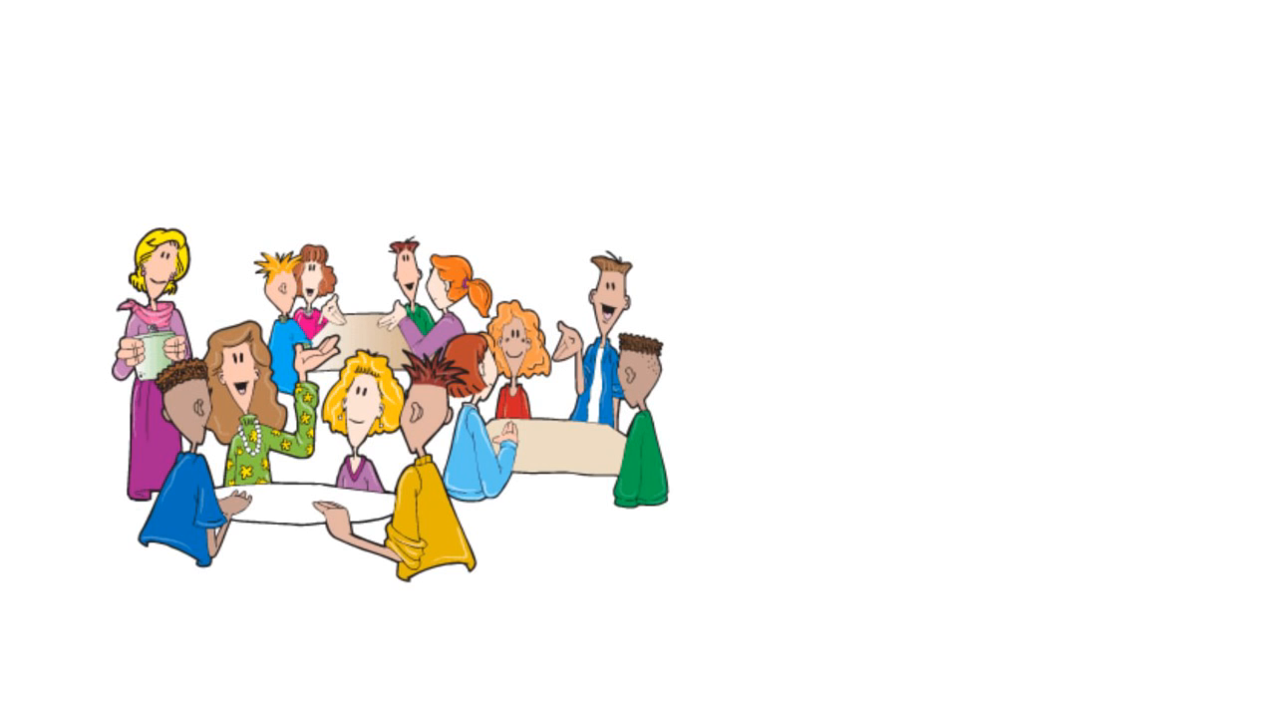
{"action": "type", "text": "Teacher acts as the fac"}
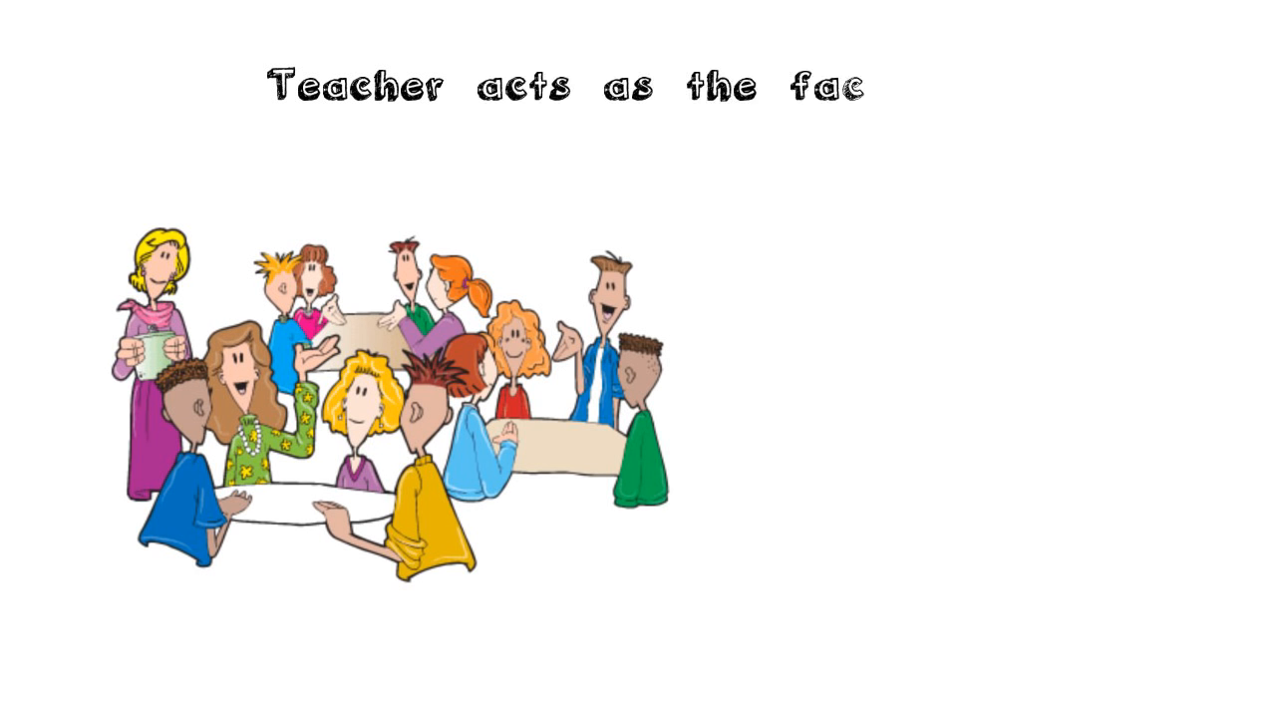
{"action": "type", "text": "ilitator"}
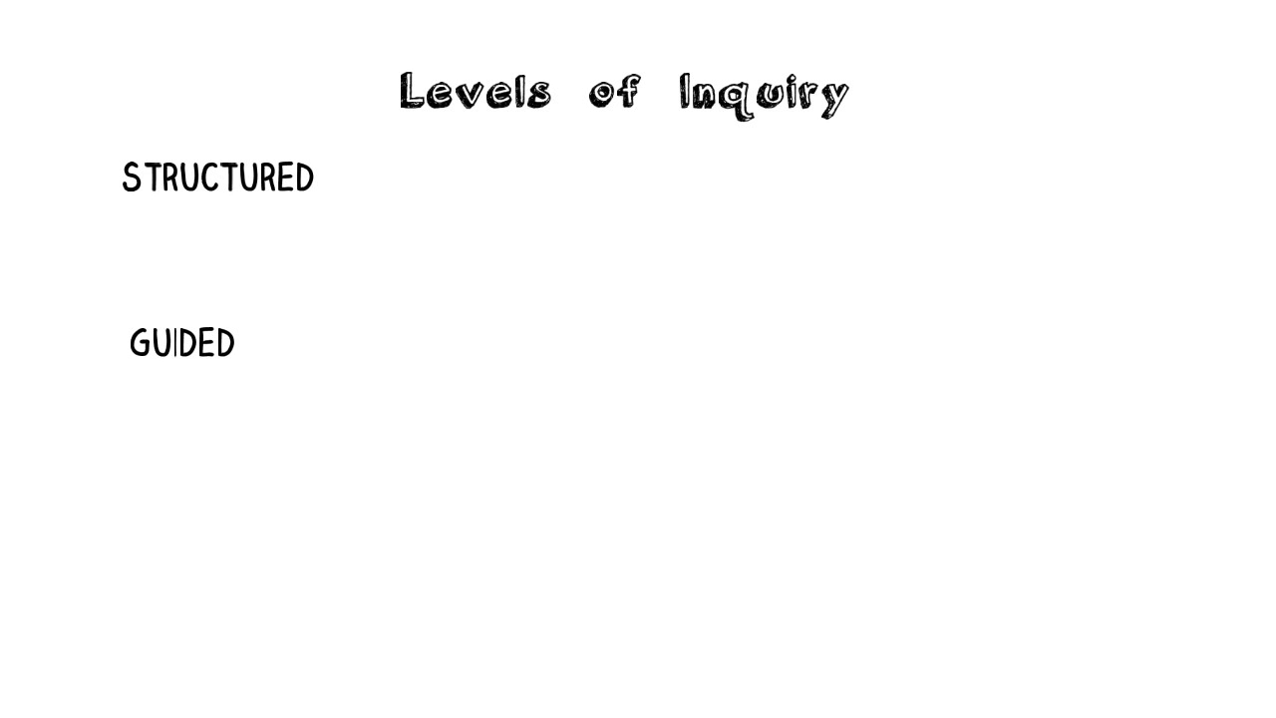
{"action": "type", "text": "OPEN"}
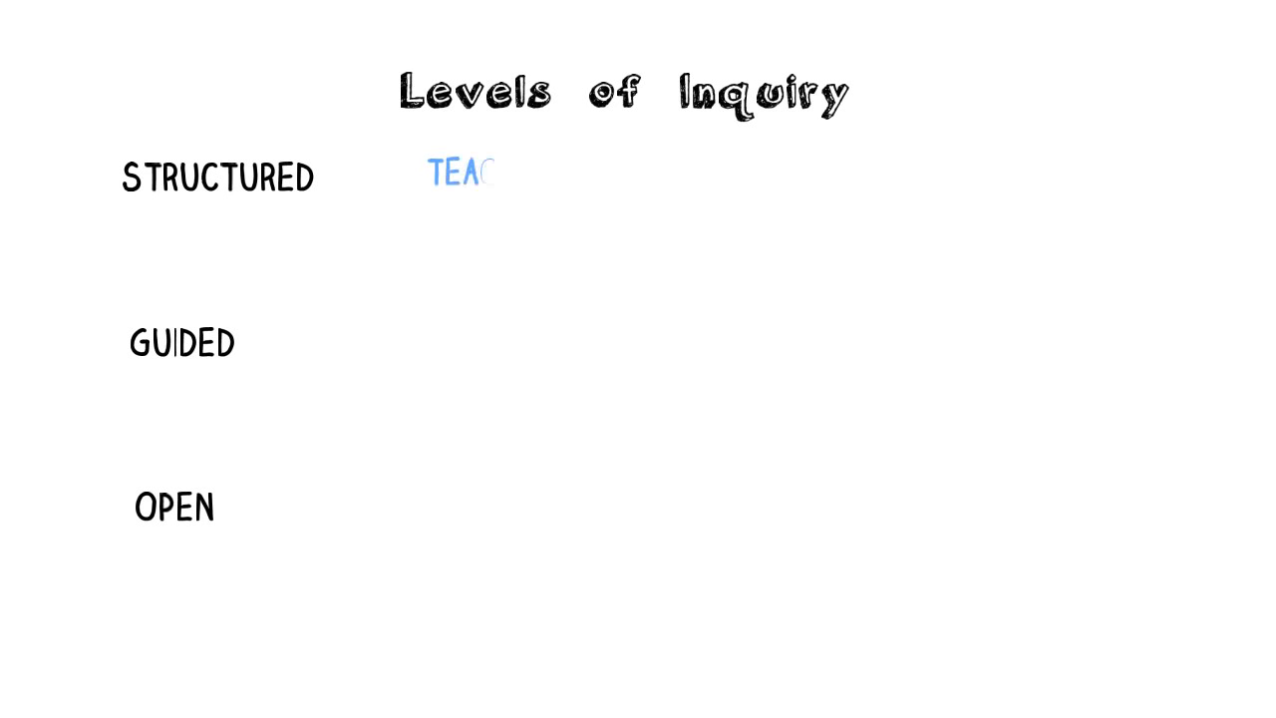
{"action": "type", "text": "TEACHER PROVIDES THE QUESTION"}
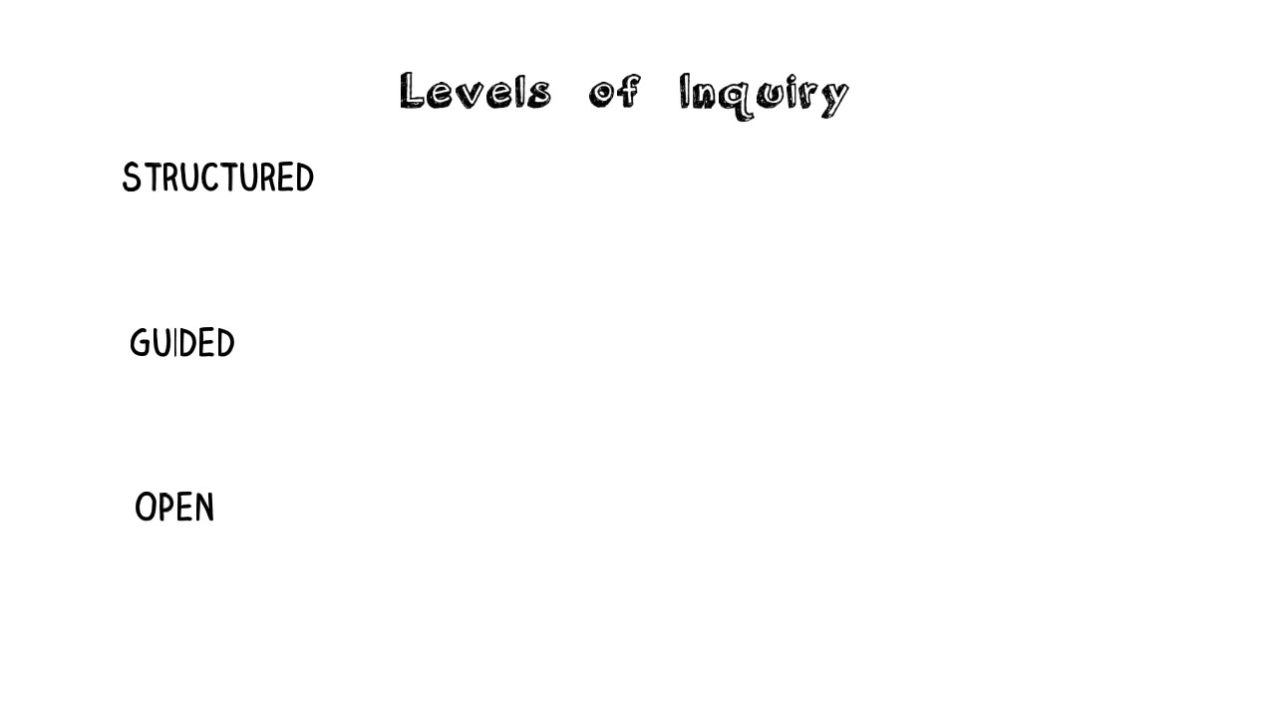
{"action": "type", "text": "GIVES S"}
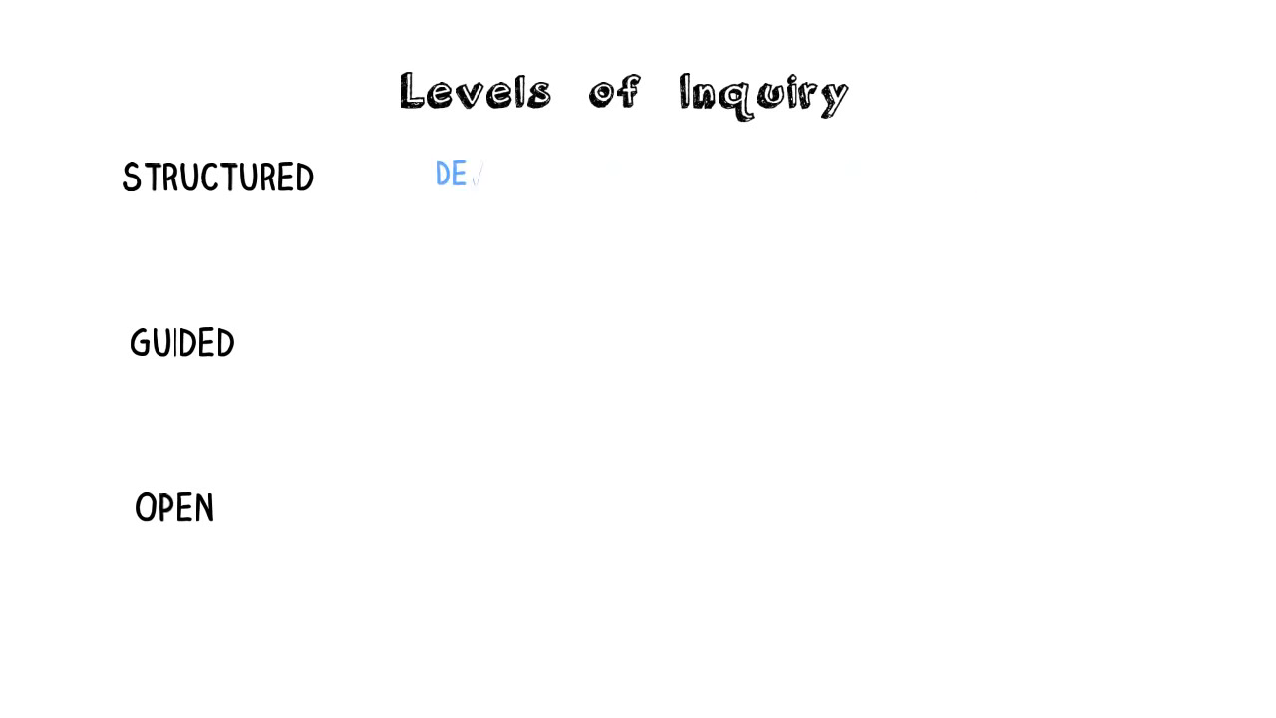
{"action": "type", "text": "DEVELOPS STUDENTS ABILITY"}
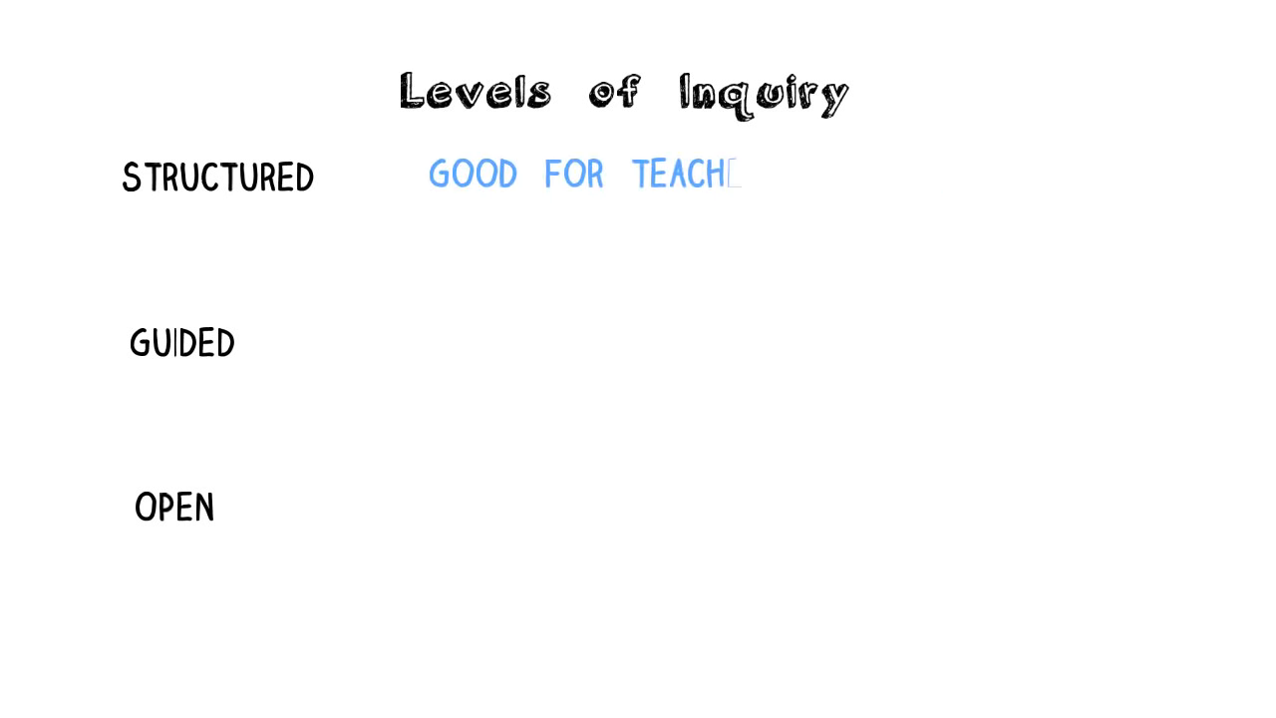
{"action": "type", "text": "ERS NEW TO IBL"}
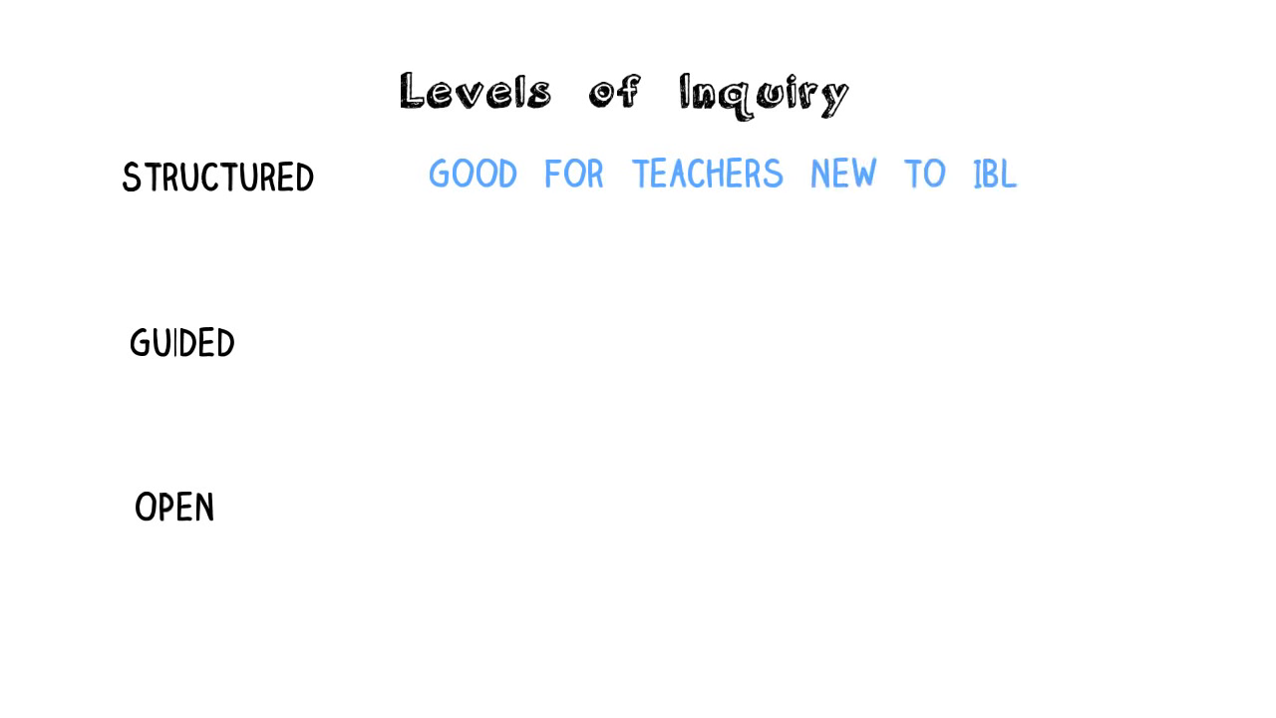
{"action": "type", "text": "STU"}
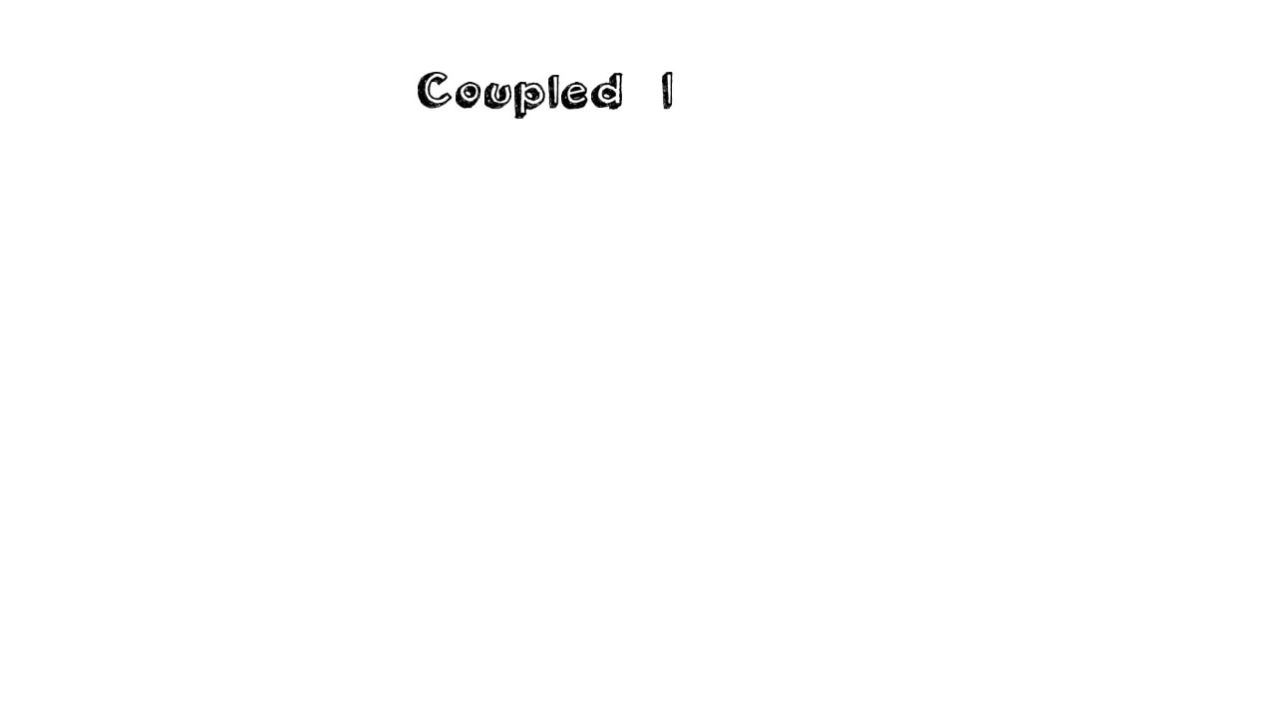
{"action": "type", "text": "nquiry"}
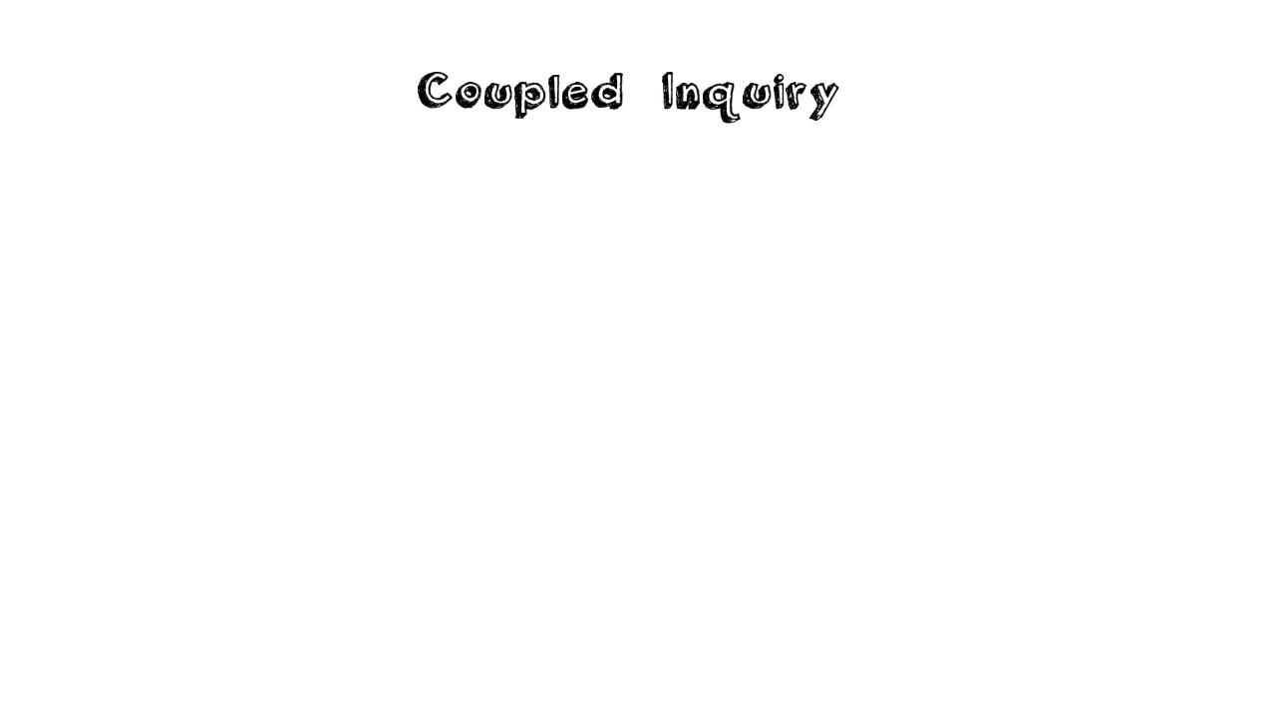